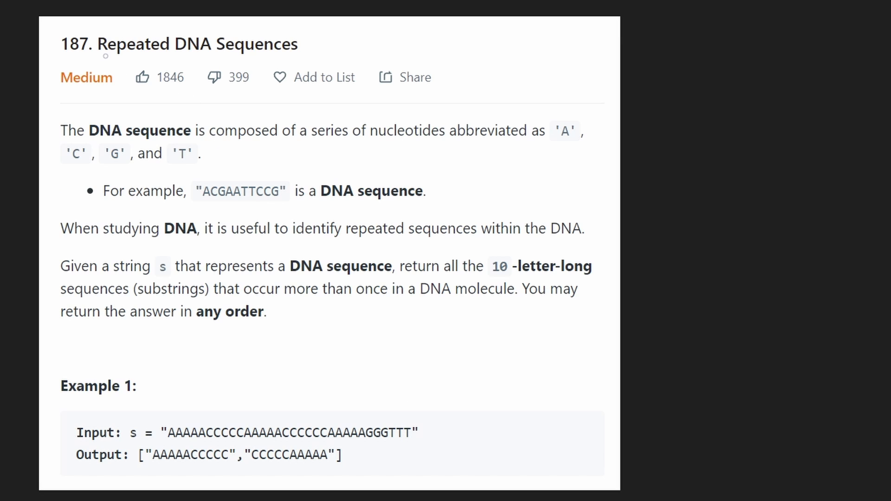
Step: Underline the title, nucleotides A, C, G, T, DNA sequence and substrings, circling 10-letter-long with an arrow to Example 1
{"action": "left_click_drag", "start_coordinate": [86, 57], "coordinate": [279, 55]}
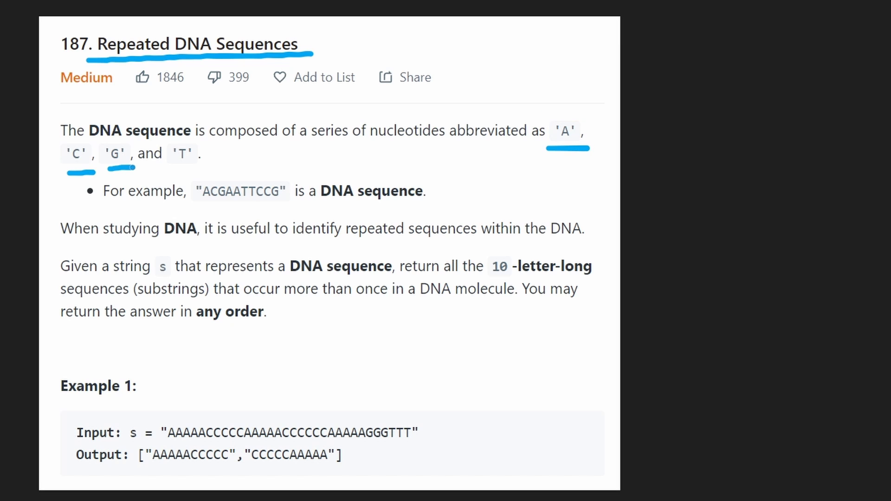
{"action": "left_click_drag", "start_coordinate": [165, 170], "coordinate": [305, 185]}
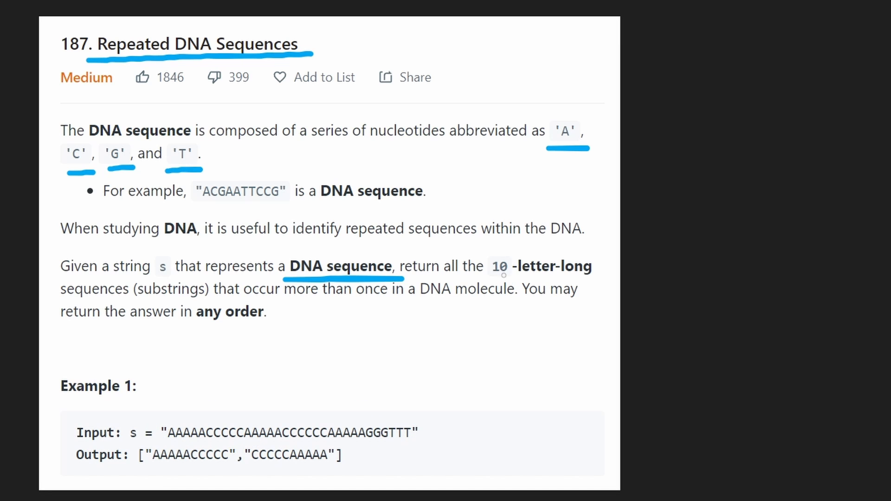
{"action": "left_click_drag", "start_coordinate": [489, 278], "coordinate": [542, 277]}
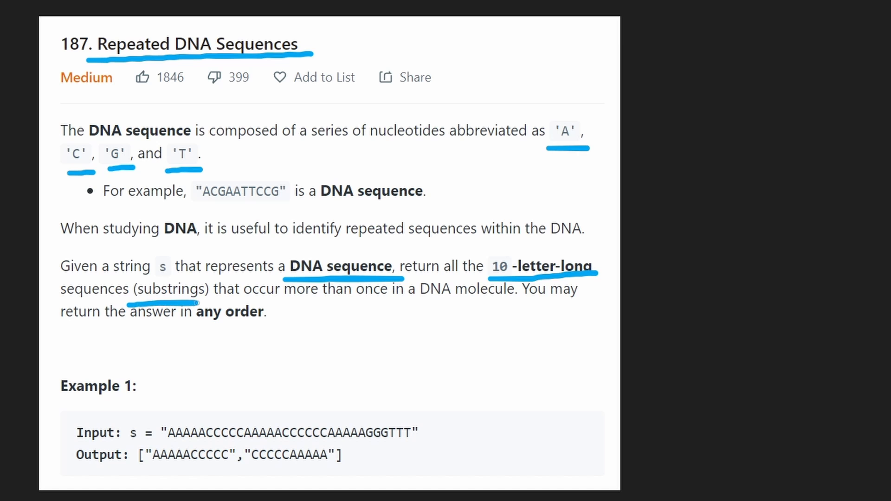
{"action": "left_click_drag", "start_coordinate": [281, 409], "coordinate": [487, 342]}
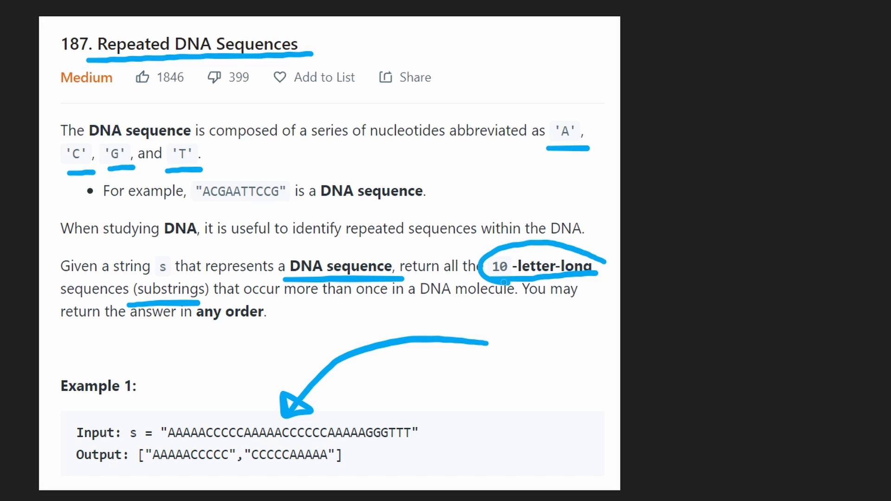
{"action": "scroll", "scroll_direction": "down", "scroll_amount": 3}
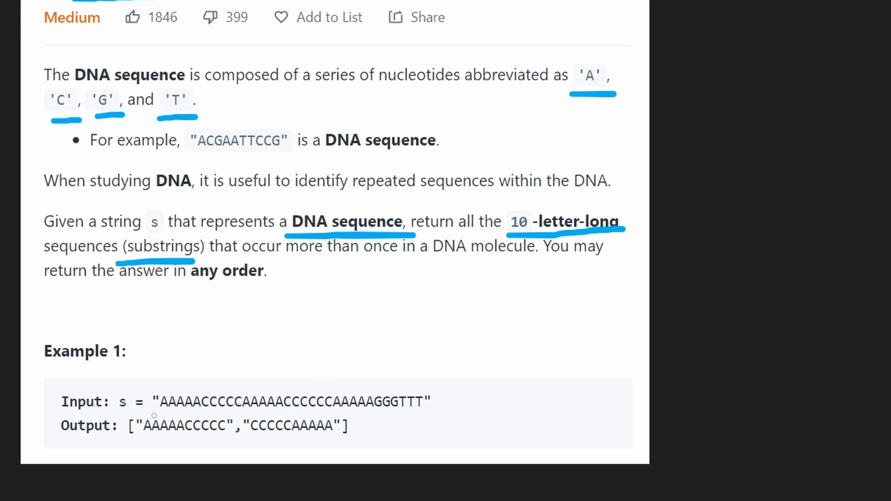
Step: Underline the expected output AAAAACCCCC and sketch the input as a dashed string line
{"action": "left_click_drag", "start_coordinate": [131, 439], "coordinate": [275, 439]}
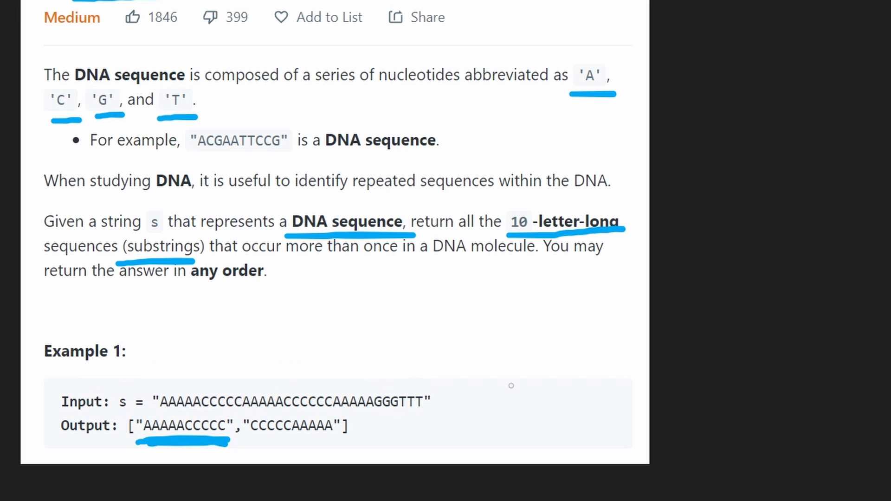
{"action": "mouse_move", "coordinate": [168, 417]}
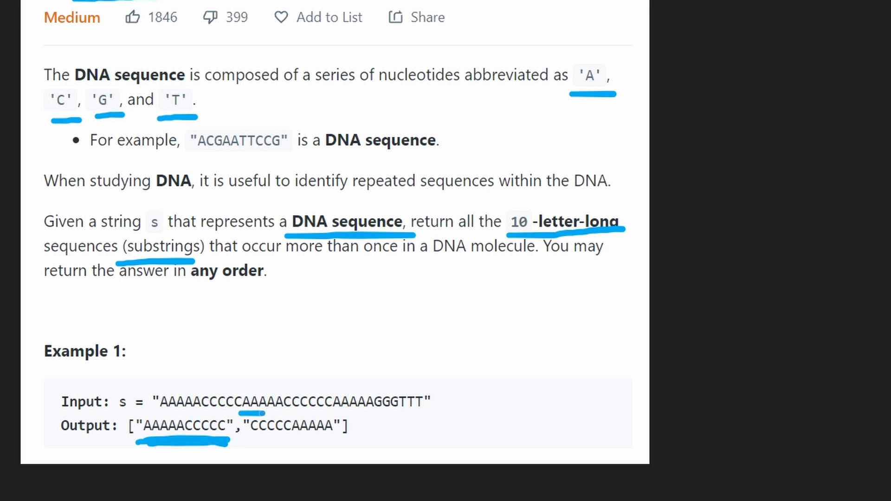
{"action": "left_click_drag", "start_coordinate": [256, 413], "coordinate": [326, 411]}
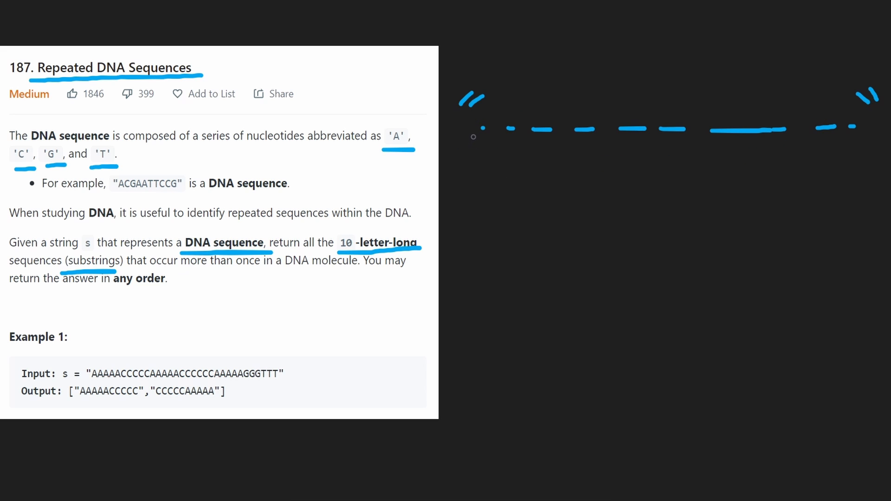
Step: Draw the dashed DNA string with three overlapping bracketed 10-letter windows beneath it
{"action": "left_click_drag", "start_coordinate": [472, 137], "coordinate": [635, 137]}
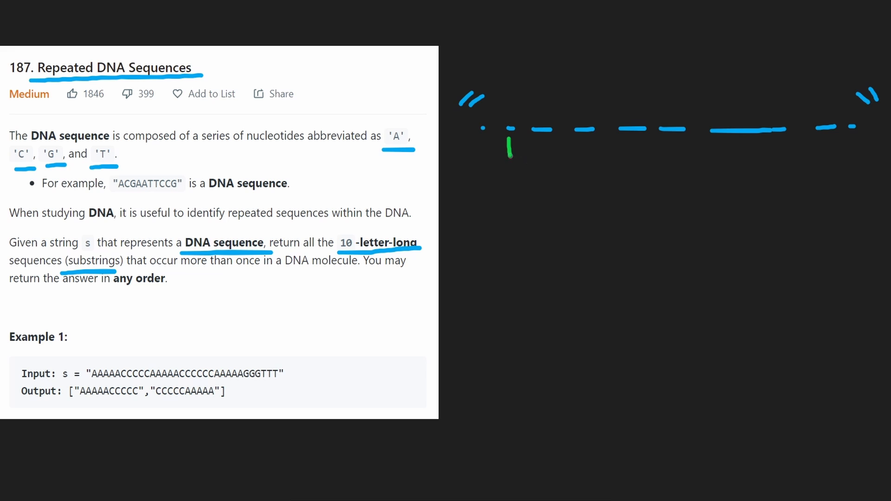
{"action": "left_click_drag", "start_coordinate": [507, 155], "coordinate": [707, 193]}
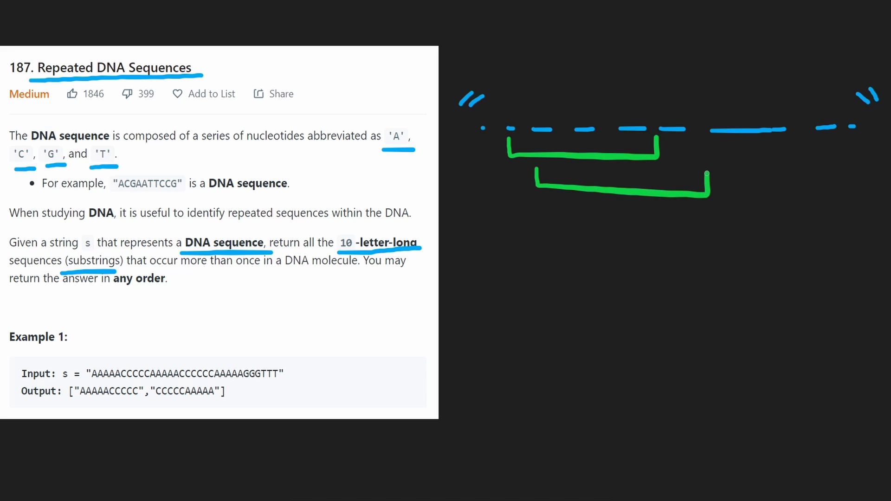
{"action": "left_click_drag", "start_coordinate": [583, 204], "coordinate": [801, 227]}
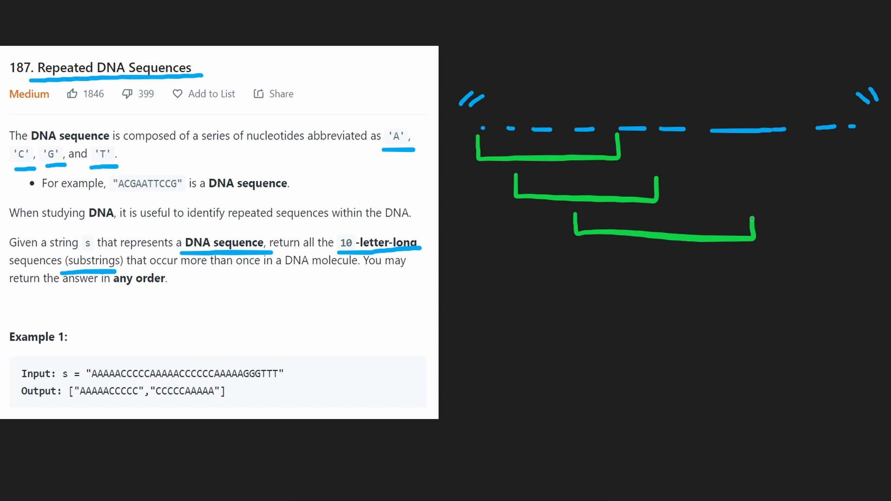
Step: Circle matching windows, note HashSet O(10), label the string length n and circle a middle window
{"action": "left_click_drag", "start_coordinate": [517, 312], "coordinate": [520, 339]}
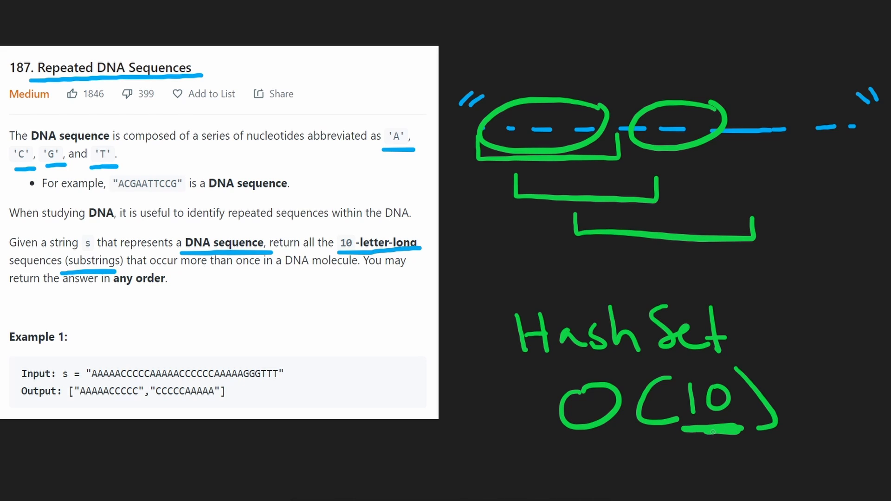
{"action": "left_click_drag", "start_coordinate": [712, 435], "coordinate": [764, 182]}
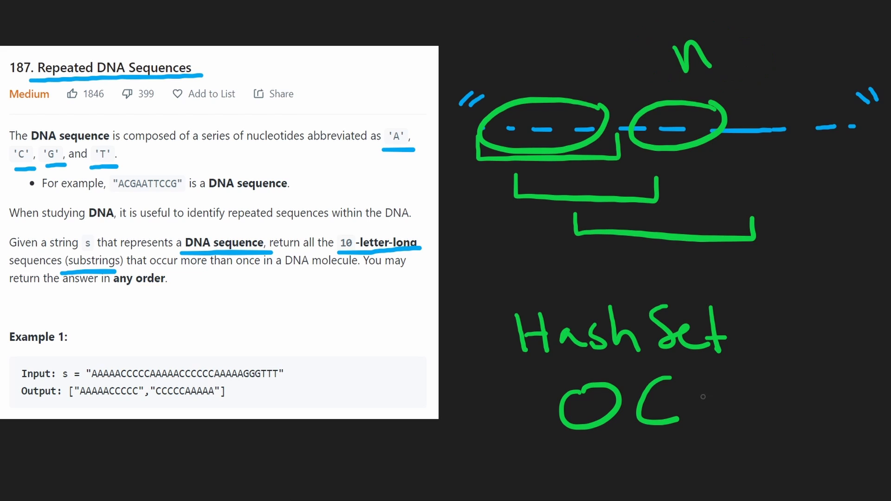
{"action": "left_click_drag", "start_coordinate": [687, 386], "coordinate": [688, 415]}
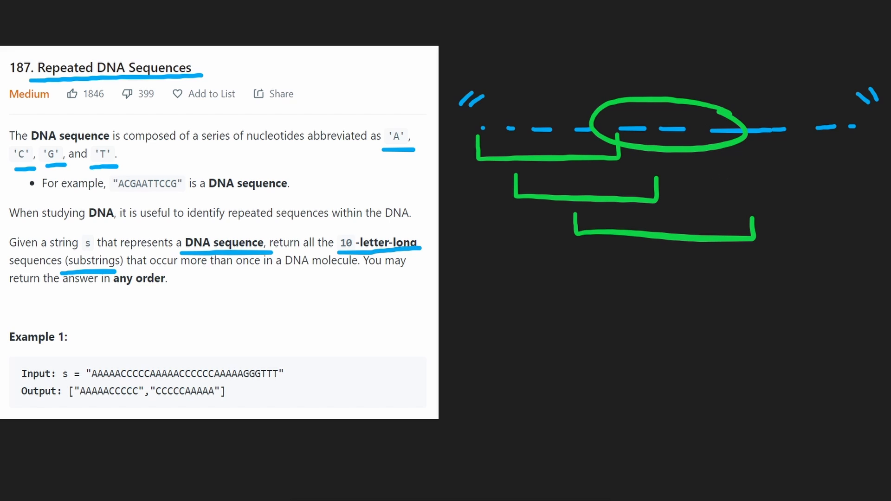
{"action": "mouse_move", "coordinate": [717, 181]}
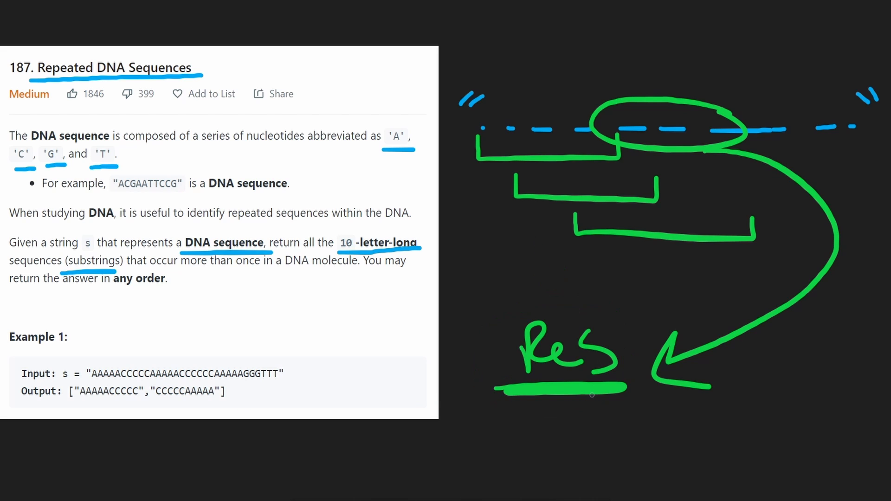
{"action": "mouse_move", "coordinate": [520, 415]}
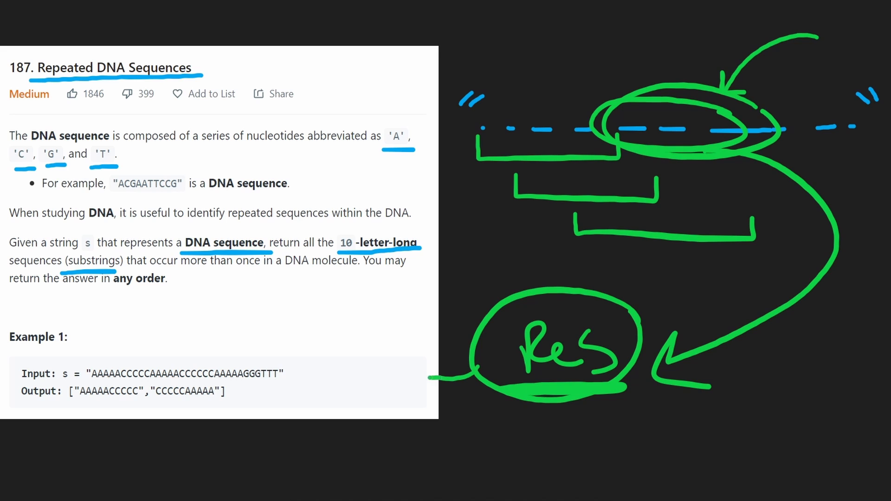
Step: Link the circled Res set to Example 1's output list and draw an arrow pointing into Res
{"action": "left_click_drag", "start_coordinate": [432, 379], "coordinate": [244, 391]}
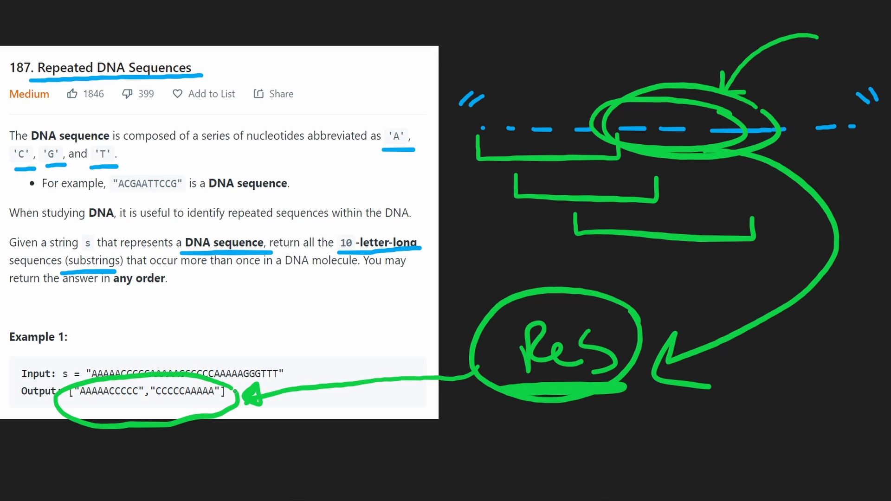
{"action": "left_click_drag", "start_coordinate": [498, 235], "coordinate": [514, 286]}
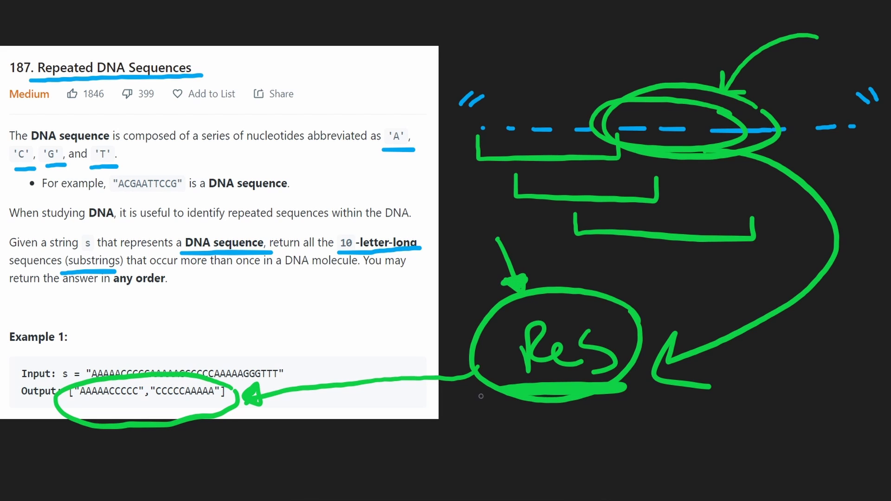
{"action": "mouse_move", "coordinate": [453, 244]}
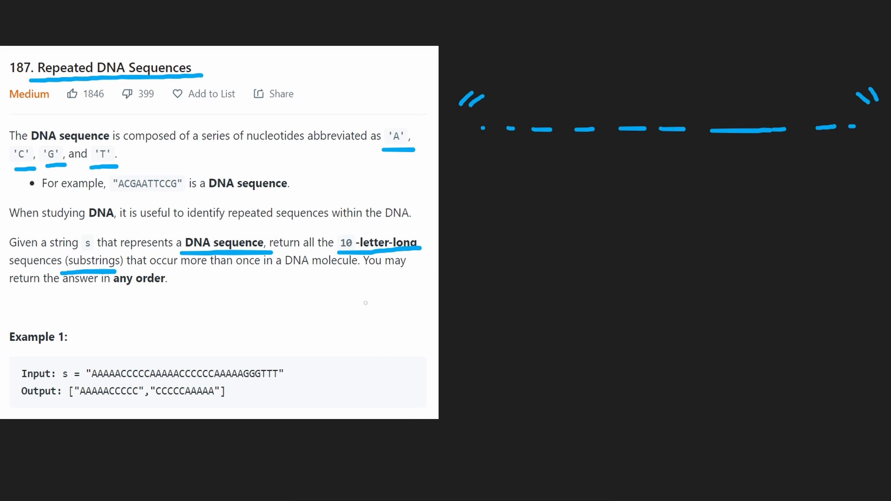
Step: Note Byte 8bits, map A→00 C→01 G→10 T→11, box the 20-bit total, then erase and write HashSet
{"action": "left_click_drag", "start_coordinate": [3, 106], "coordinate": [54, 106]}
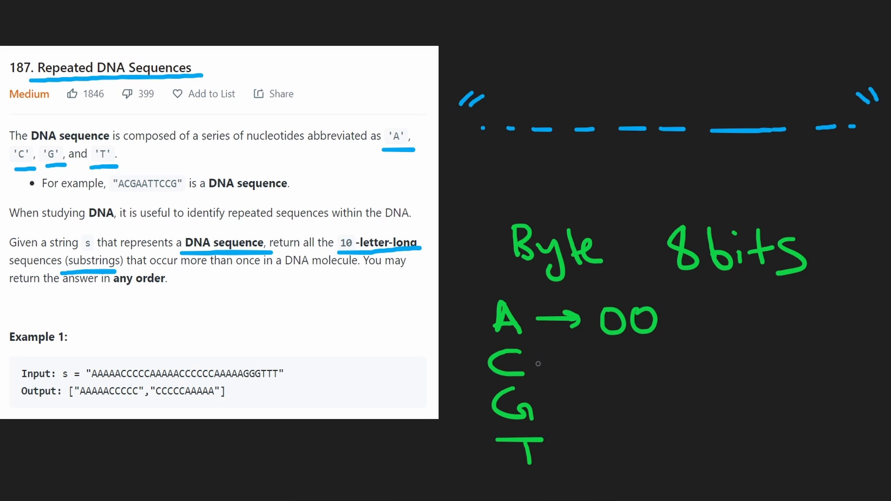
{"action": "left_click_drag", "start_coordinate": [546, 366], "coordinate": [658, 365]}
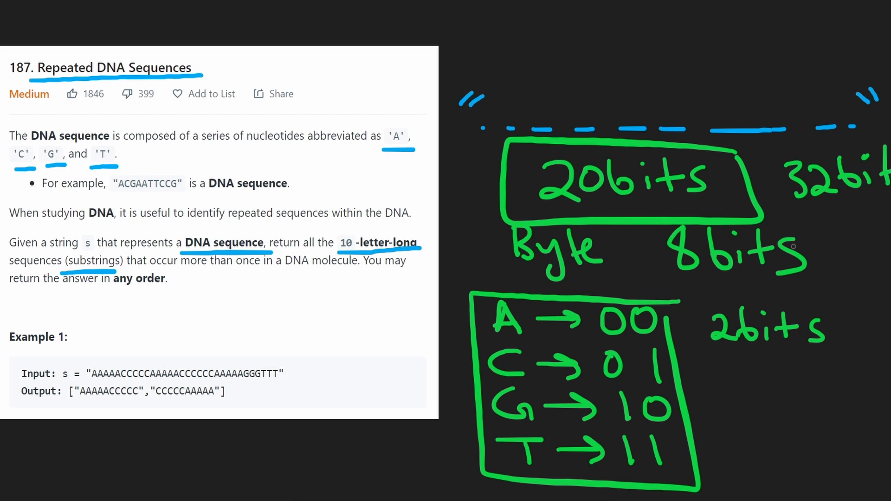
{"action": "left_click_drag", "start_coordinate": [670, 279], "coordinate": [813, 279]}
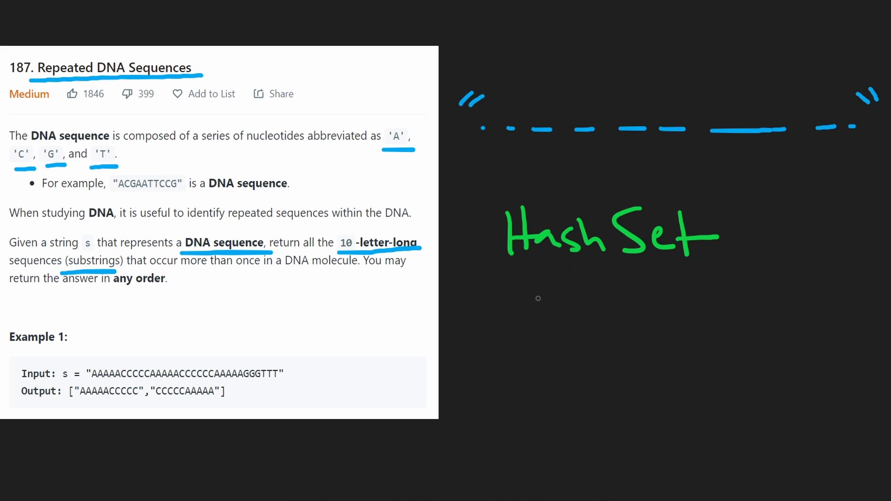
Step: Under HashSet, box the full-string bit size, write and circle 20 bits, and note O(n)
{"action": "left_click_drag", "start_coordinate": [514, 292], "coordinate": [516, 327]}
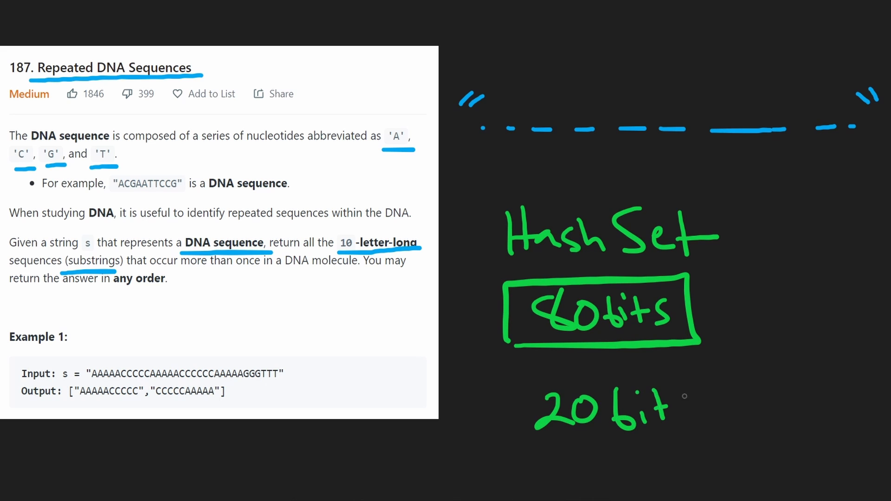
{"action": "left_click_drag", "start_coordinate": [516, 372], "coordinate": [739, 380]}
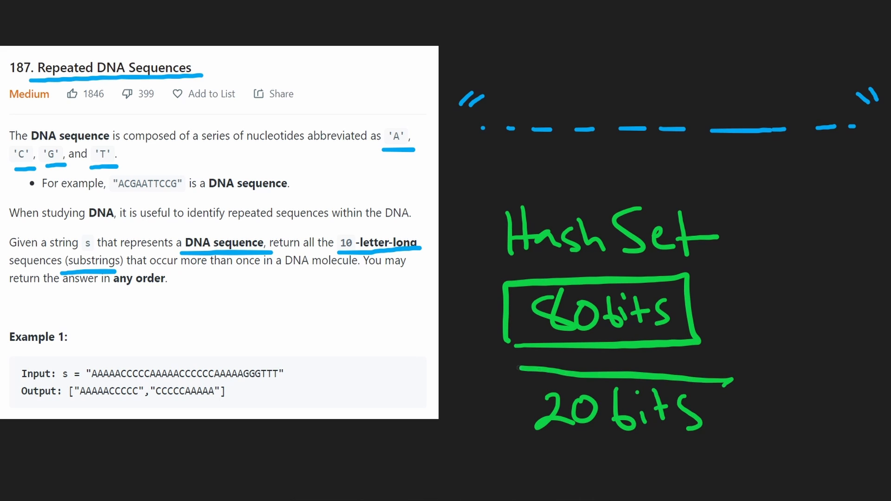
{"action": "left_click_drag", "start_coordinate": [512, 369], "coordinate": [725, 449]}
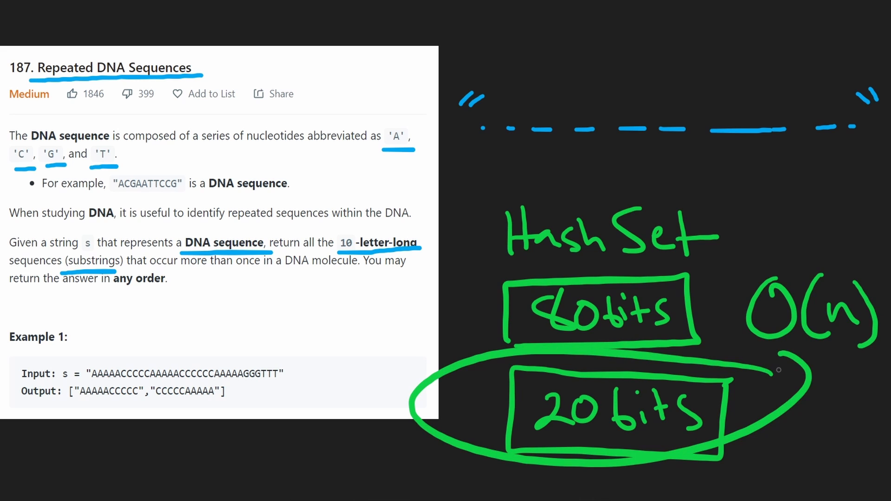
{"action": "mouse_move", "coordinate": [715, 205]}
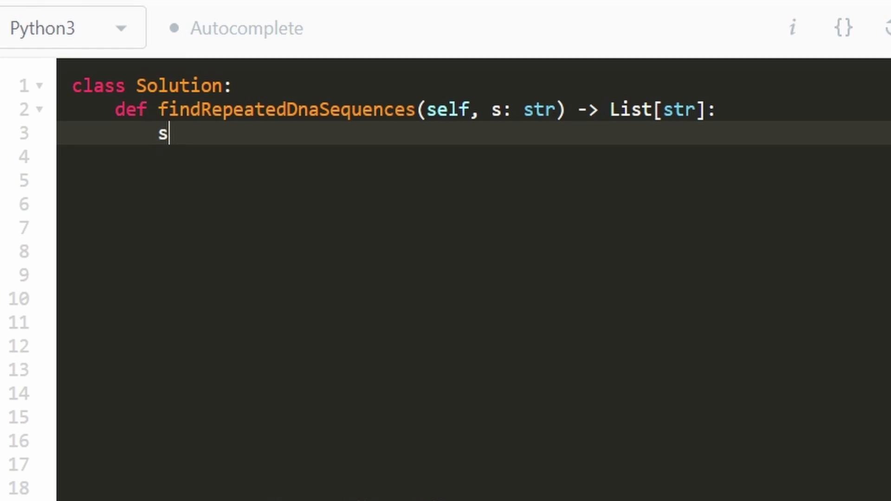
Step: Initialise the hash sets with 'seen, res = set(), set()'
{"action": "type", "text": "ee"}
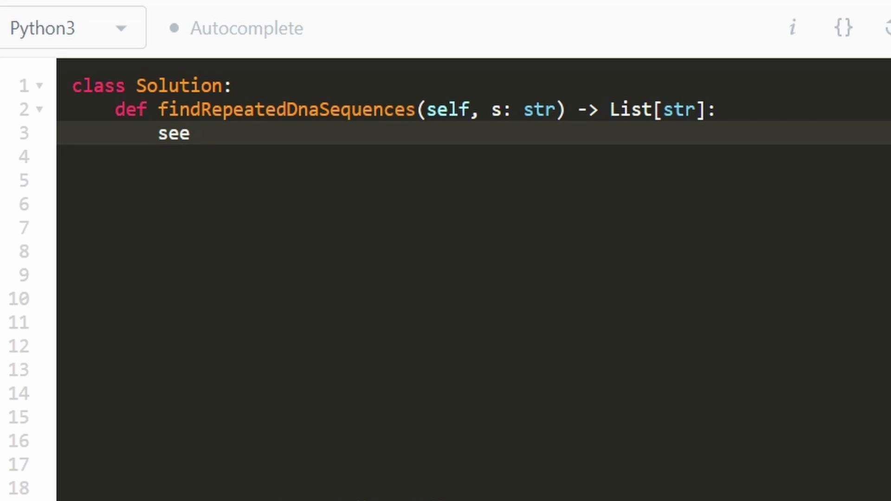
{"action": "type", "text": "n, rep"}
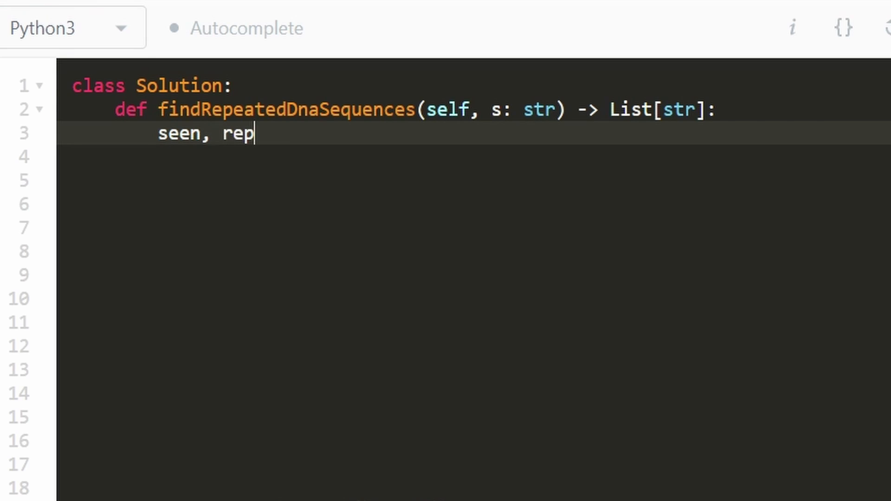
{"action": "type", "text": "eat"}
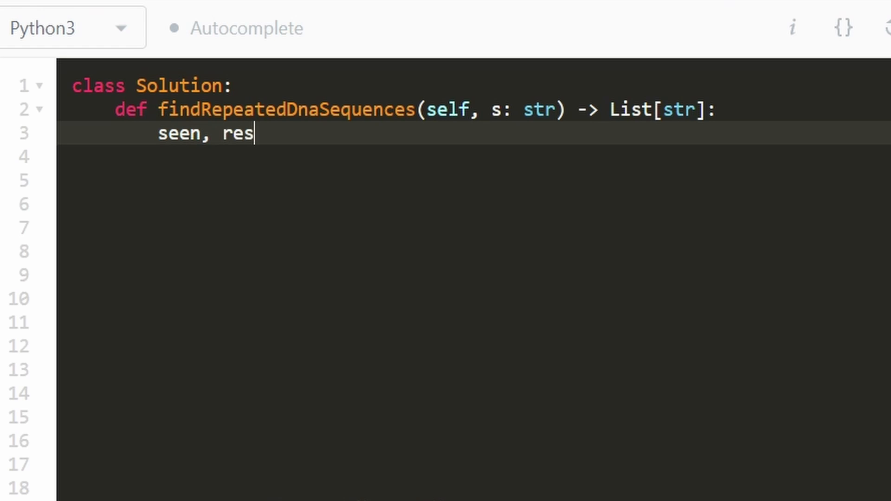
{"action": "type", "text": "= set()"}
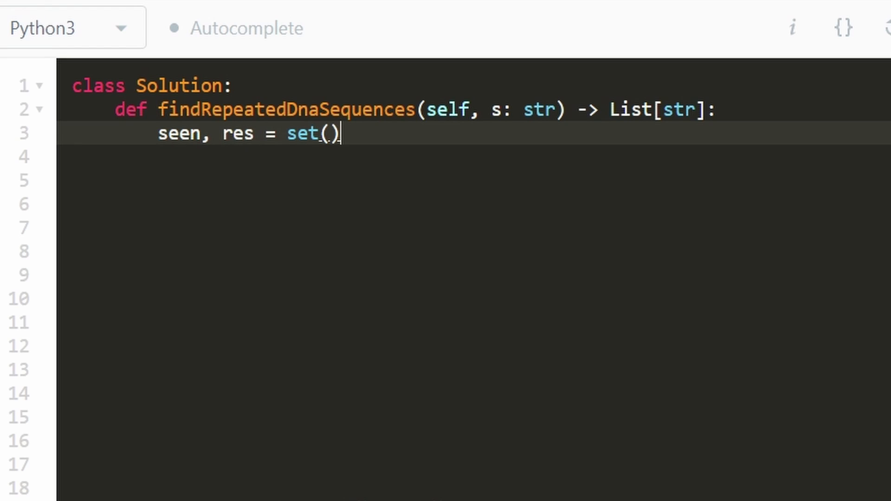
{"action": "type", "text": ", set()"}
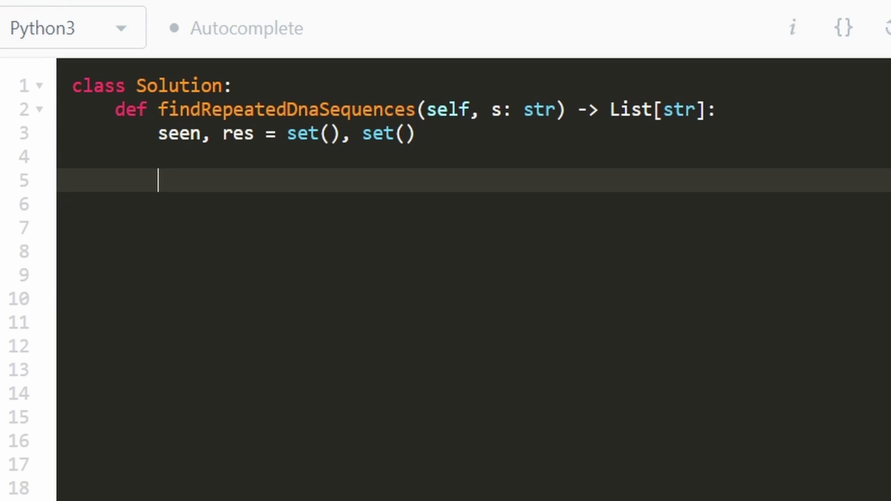
Step: Start the window loop 'for l in range(len(s) - 9)'
{"action": "type", "text": "fo"}
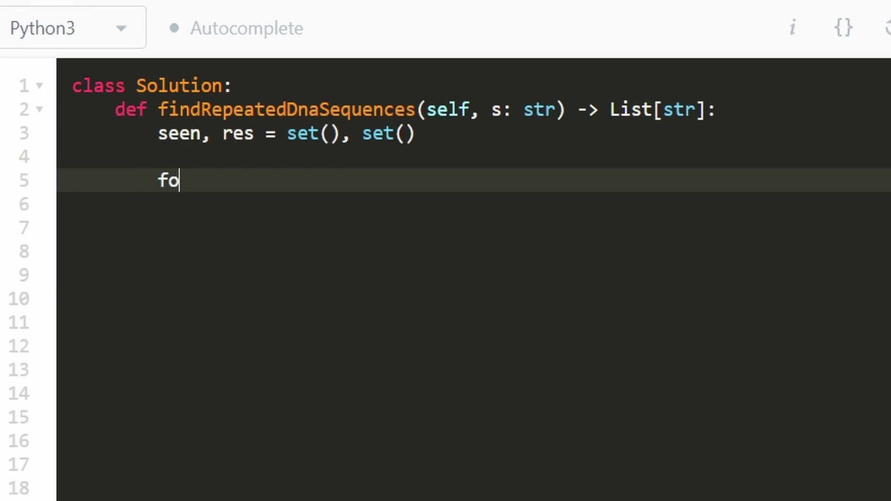
{"action": "type", "text": "r"}
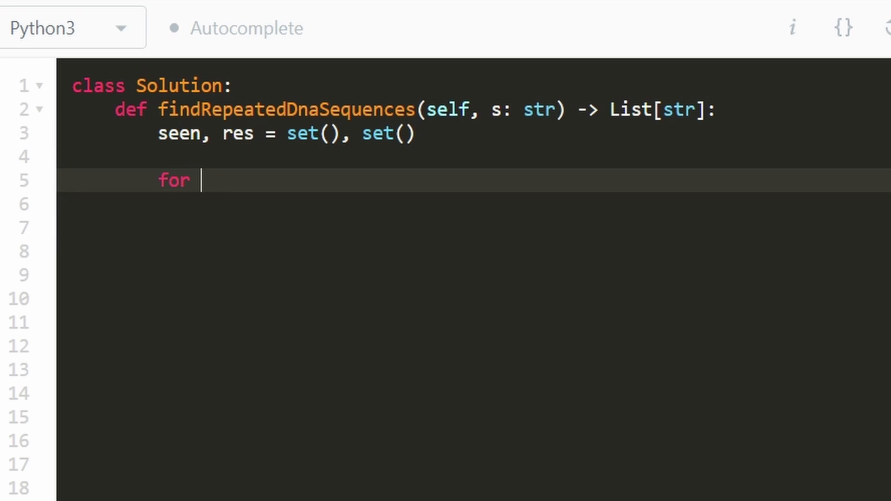
{"action": "type", "text": "l in"}
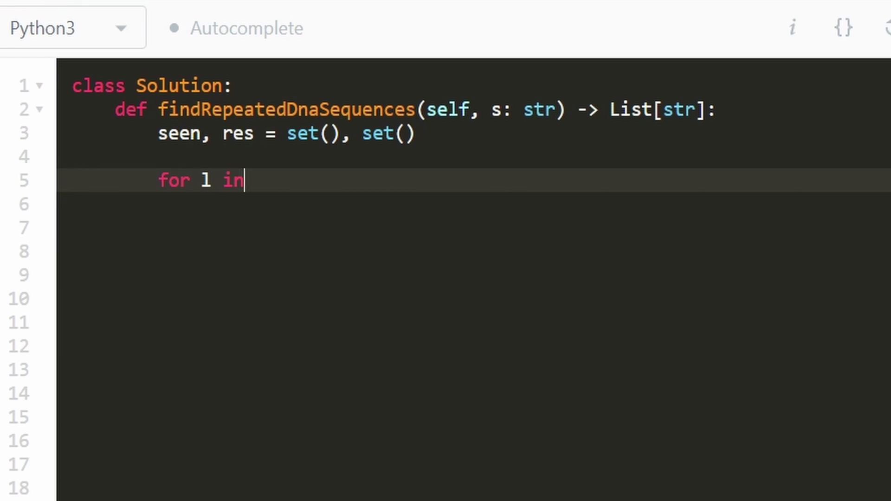
{"action": "type", "text": "ran"}
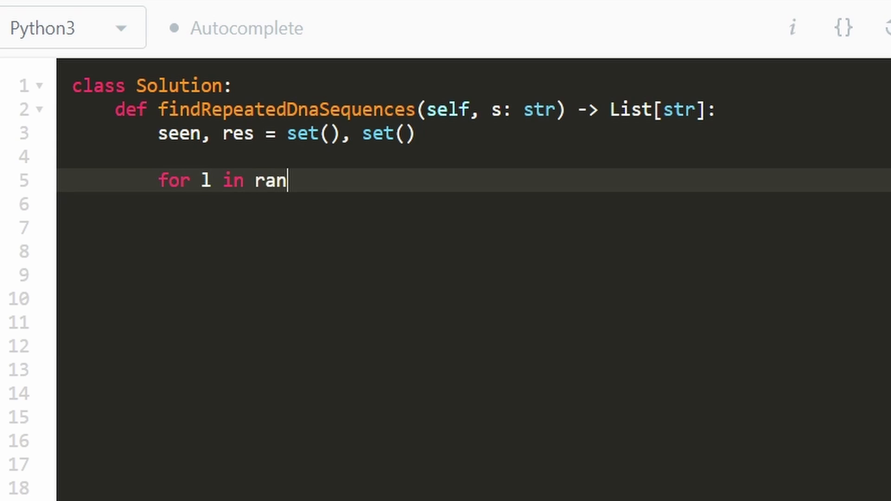
{"action": "type", "text": "ge(len()"}
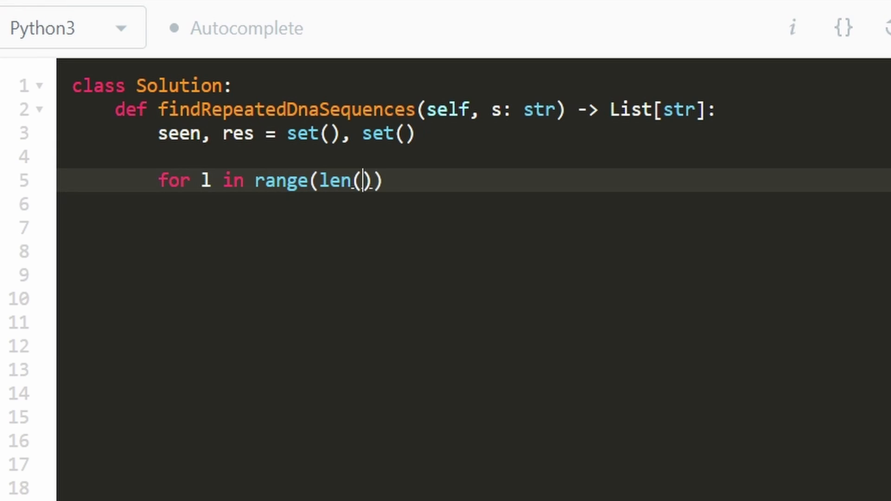
{"action": "type", "text": "s"}
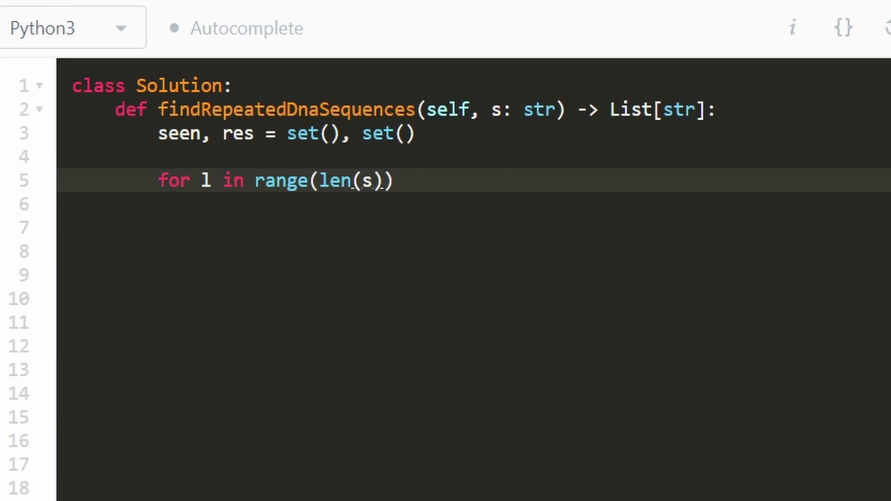
{"action": "type", "text": "- 9"}
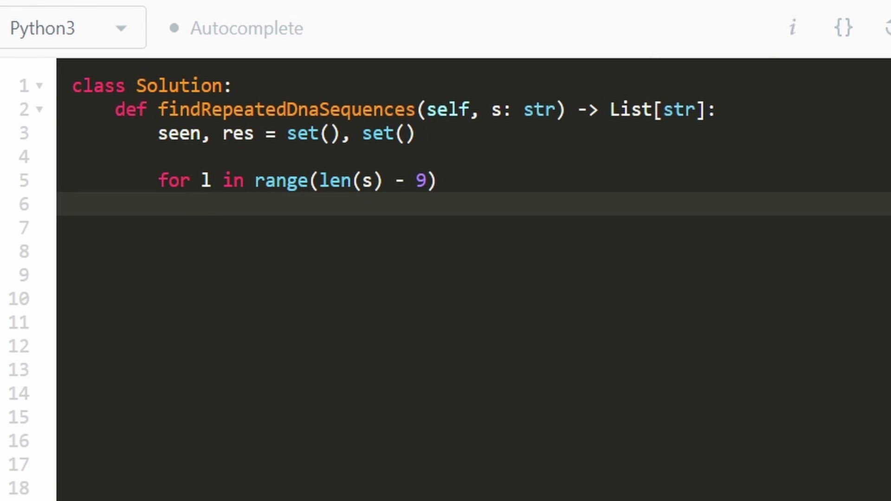
Step: Take each 10-letter window with 'cur = s[l:l + 10]'
{"action": "type", "text": "cur = s"}
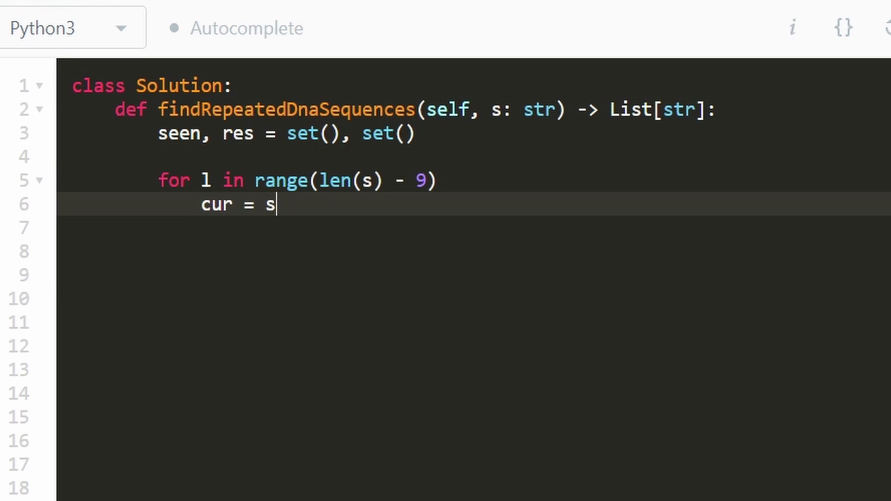
{"action": "type", "text": "[l]"}
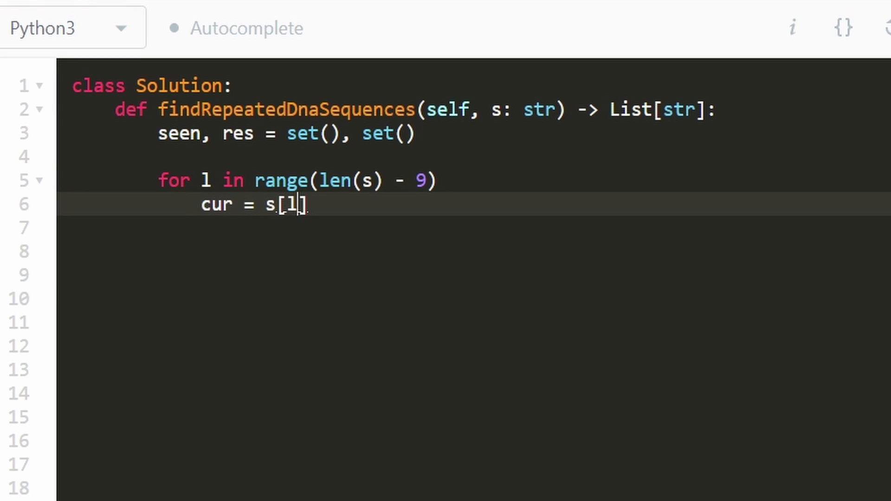
{"action": "type", "text": ":l+10"}
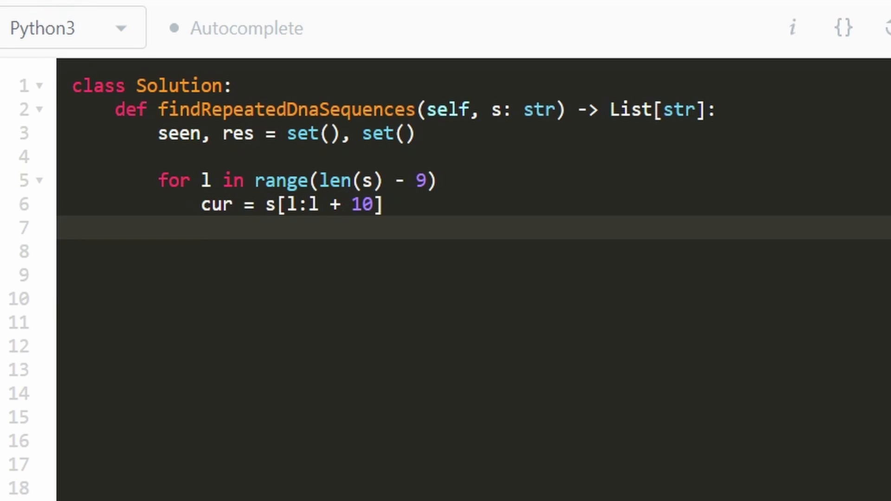
Step: Record repeats with 'if cur in seen: res.add(cur)'
{"action": "type", "text": "if"}
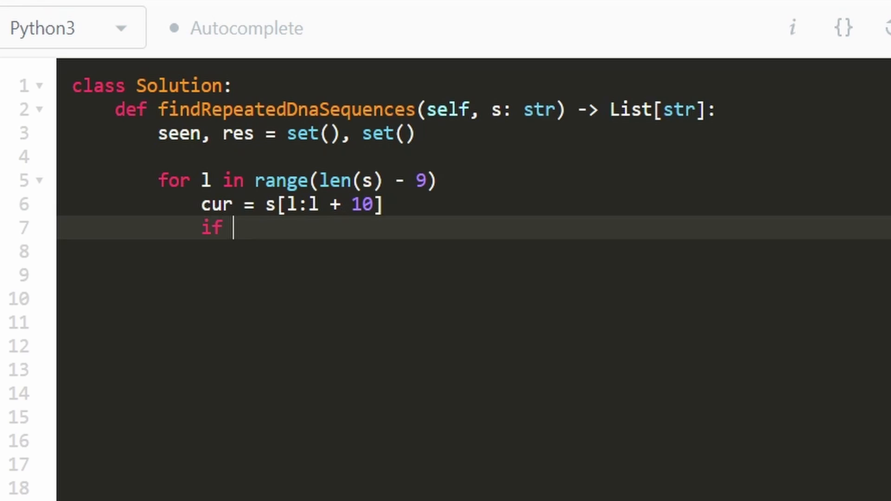
{"action": "type", "text": "cur"}
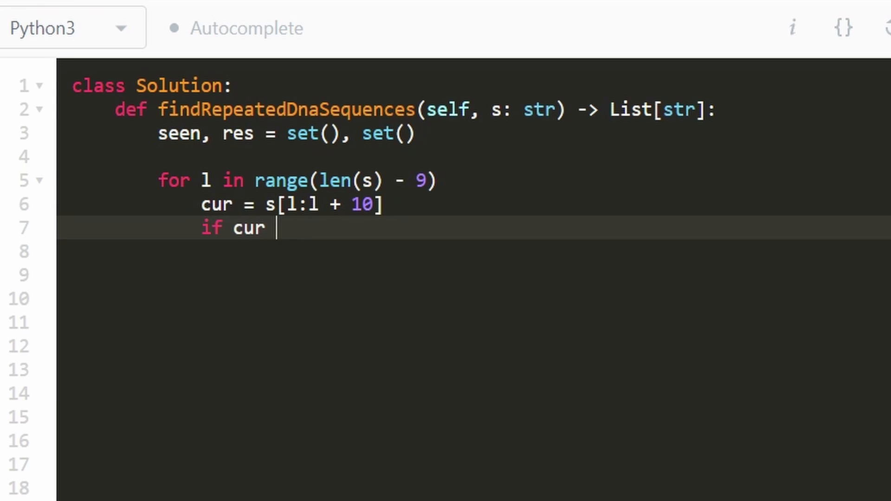
{"action": "type", "text": "in seen:"}
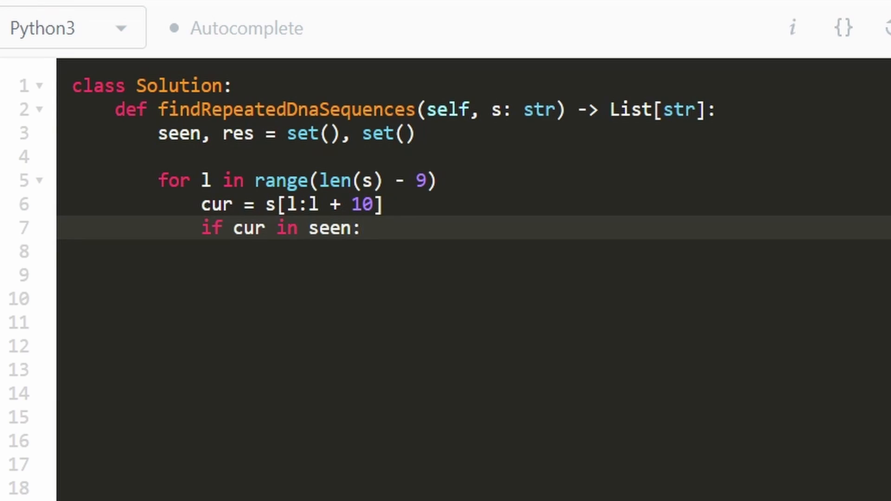
{"action": "type", "text": "res"}
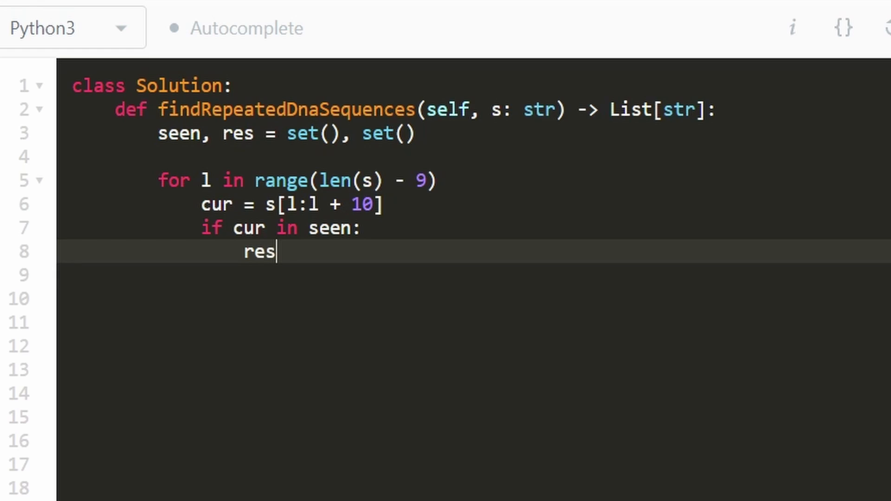
{"action": "type", "text": ".a"}
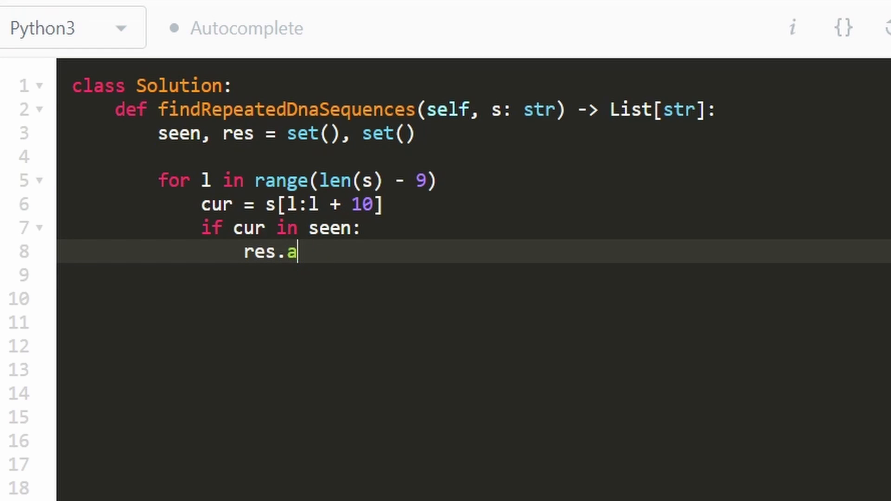
{"action": "type", "text": "dd()"}
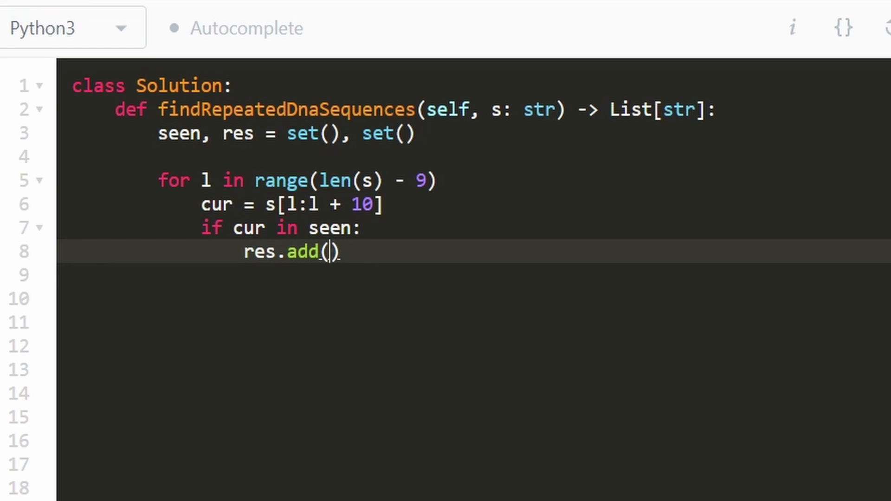
{"action": "type", "text": "cur"}
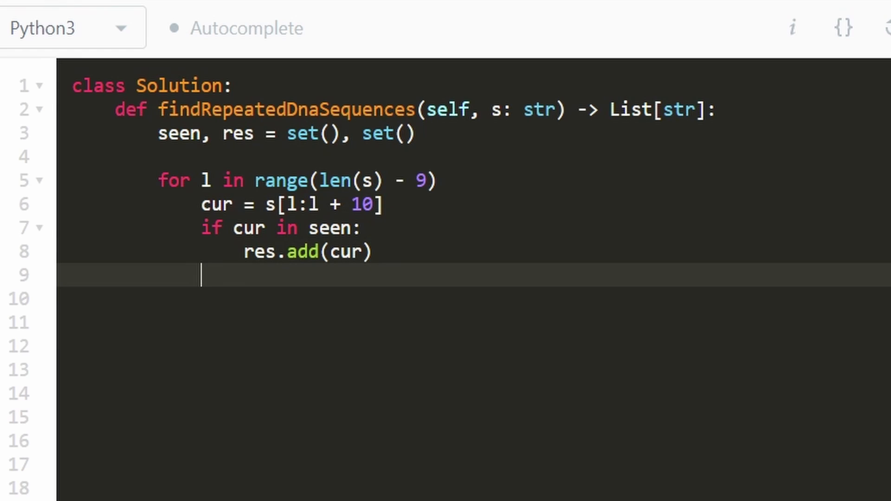
Step: Add every window to the seen set with 'seen.add(cur)'
{"action": "type", "text": "seen"}
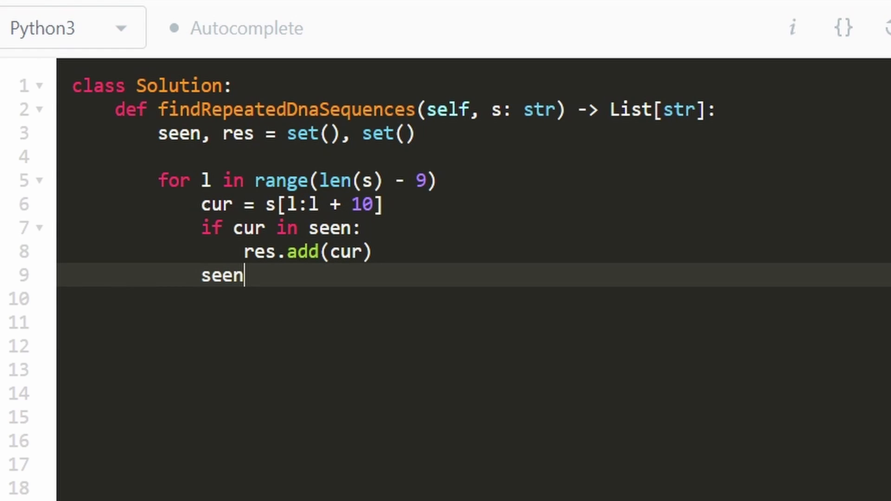
{"action": "type", "text": ".add("}
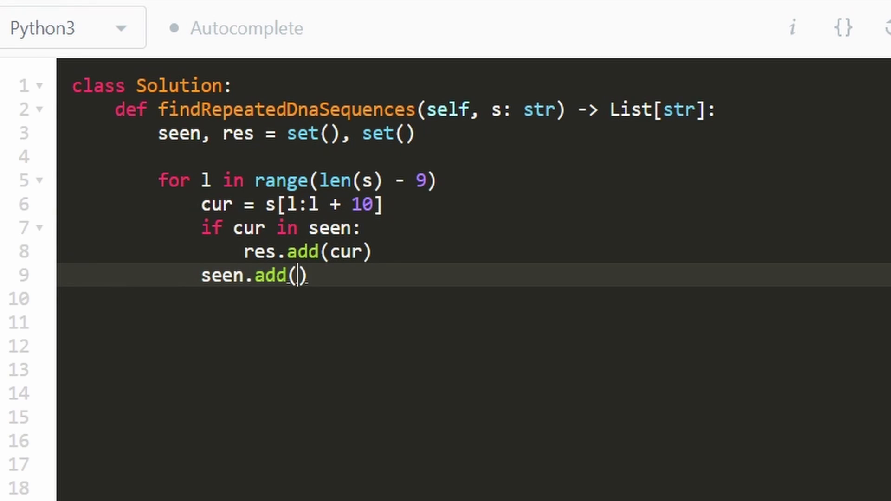
{"action": "type", "text": "cur"}
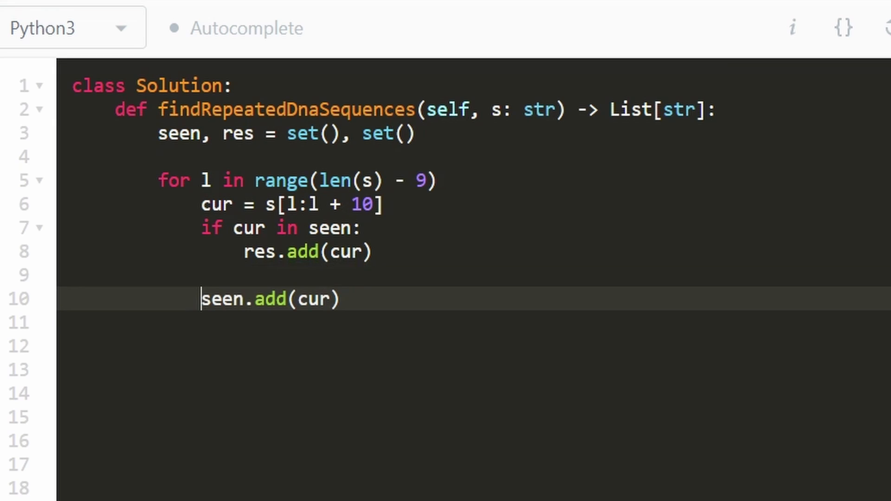
Step: Try an 'else:' branch, then drop it so seen.add(cur) follows the if block directly
{"action": "type", "text": "e"}
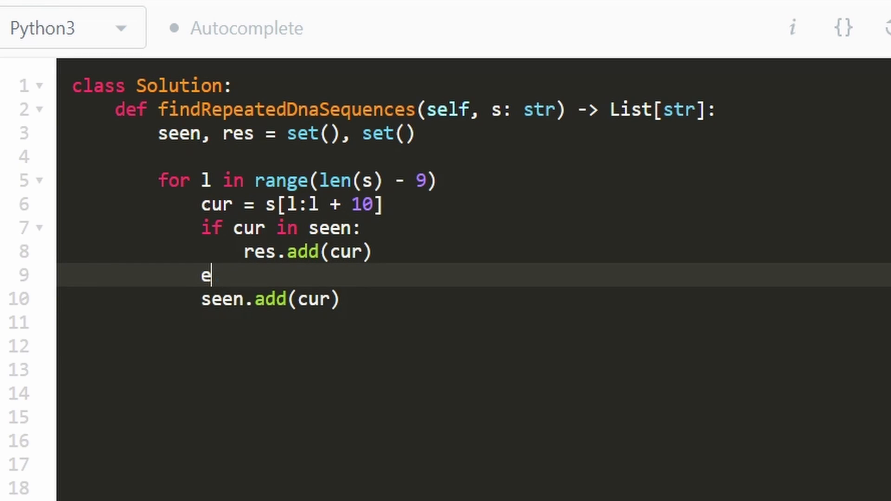
{"action": "type", "text": "lse:"}
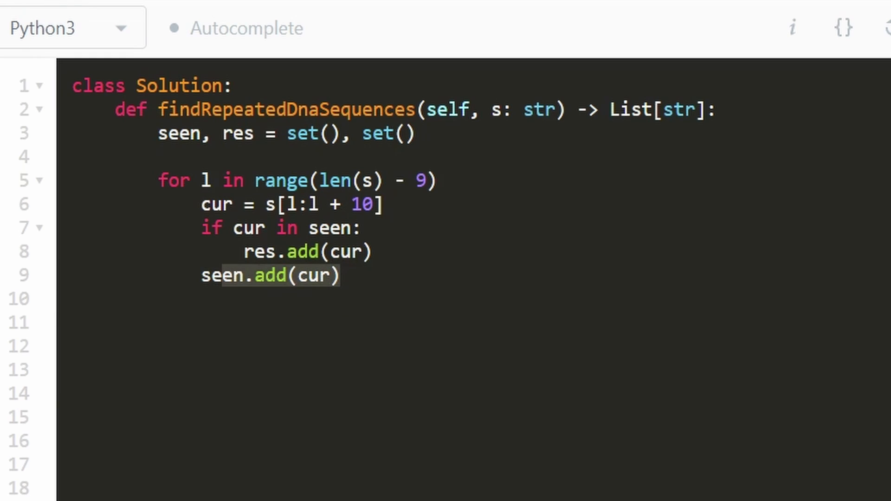
{"action": "left_click_drag", "start_coordinate": [158, 181], "coordinate": [338, 277]}
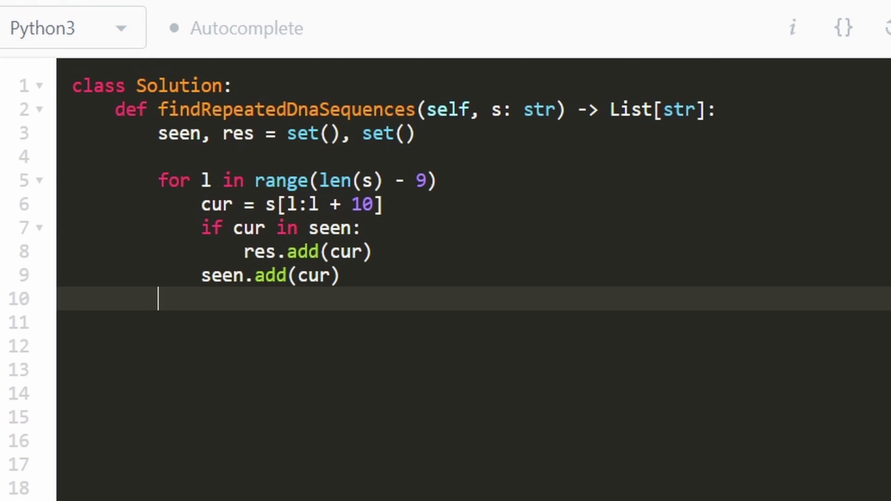
Step: Finish with 'return list(res)' and add the missing colon to the for loop header
{"action": "type", "text": "retir"}
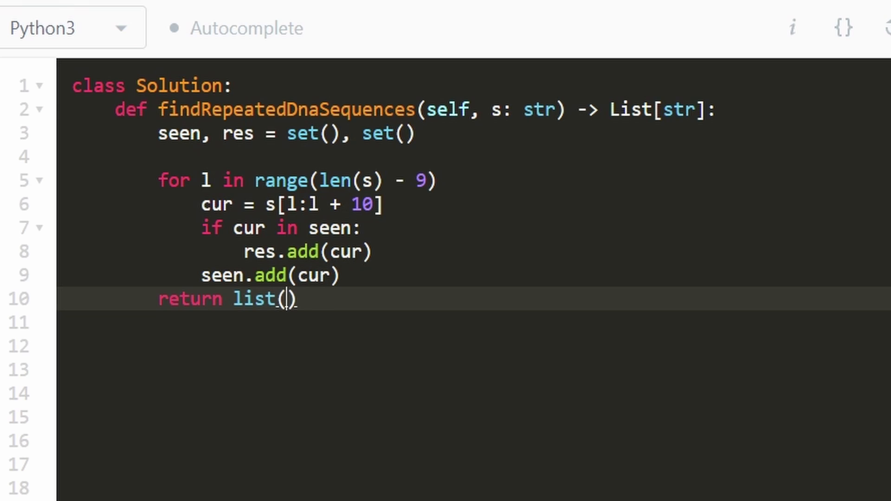
{"action": "type", "text": "res"}
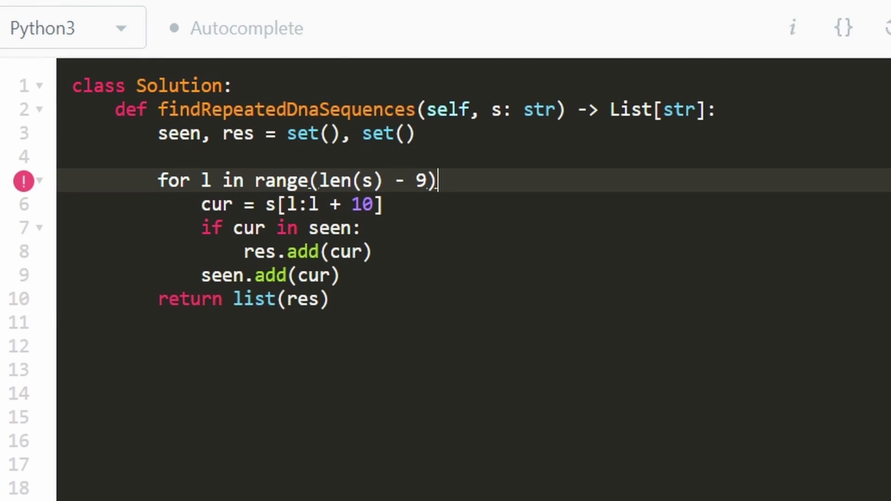
{"action": "type", "text": ":"}
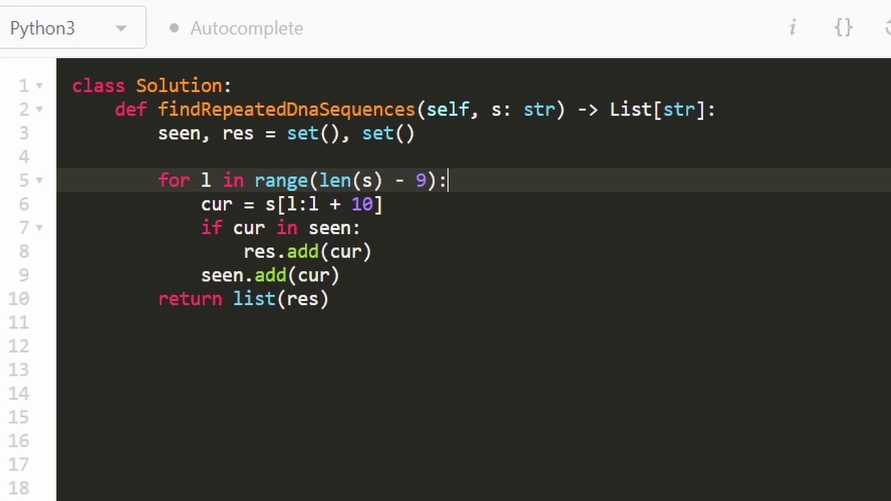